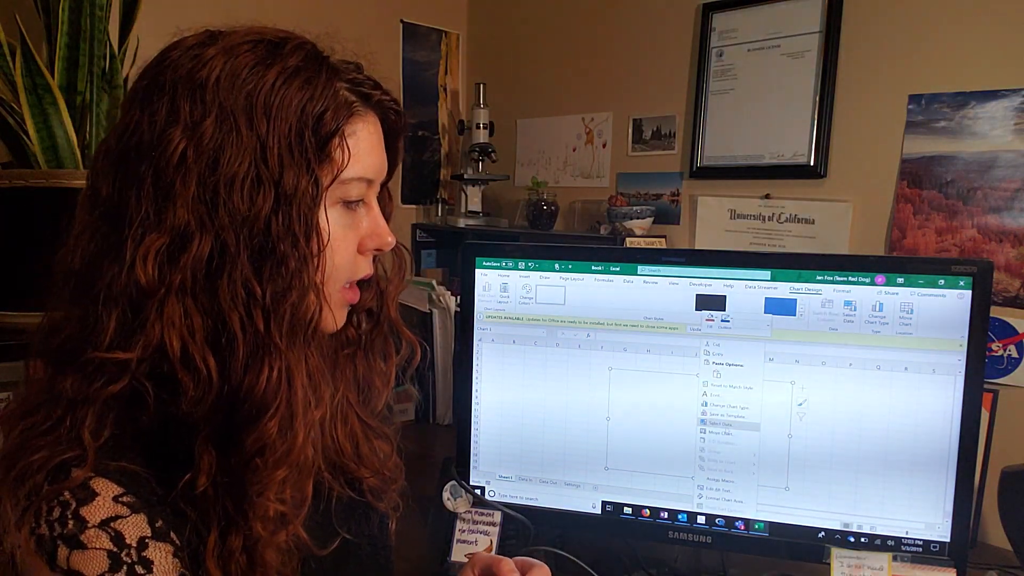
Confirm the humidity series ranges so the chart shows a row of humidity points
left_click(721, 427)
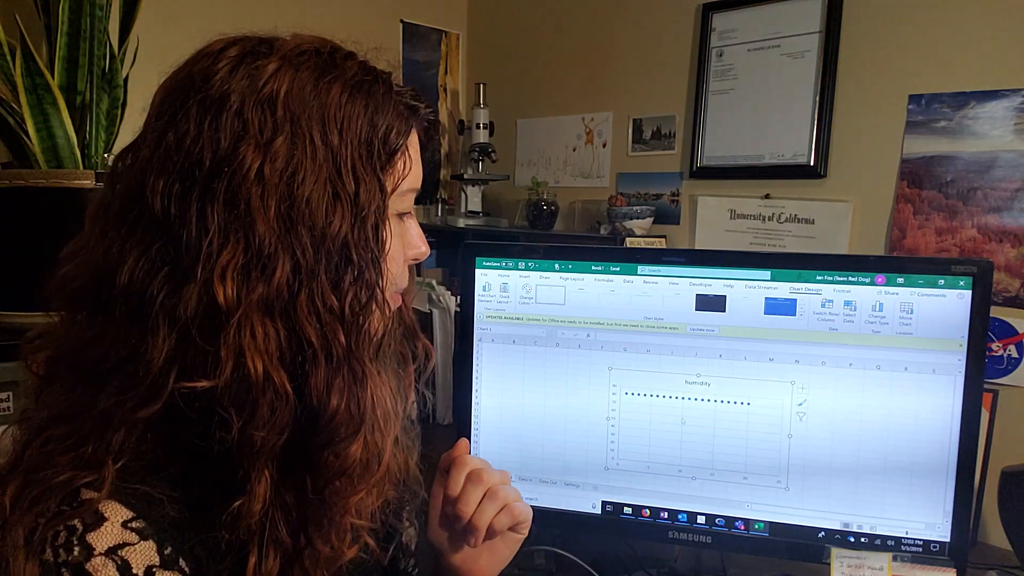
Add a second named series through Select Data, shown as red points below humidity
right_click(682, 399)
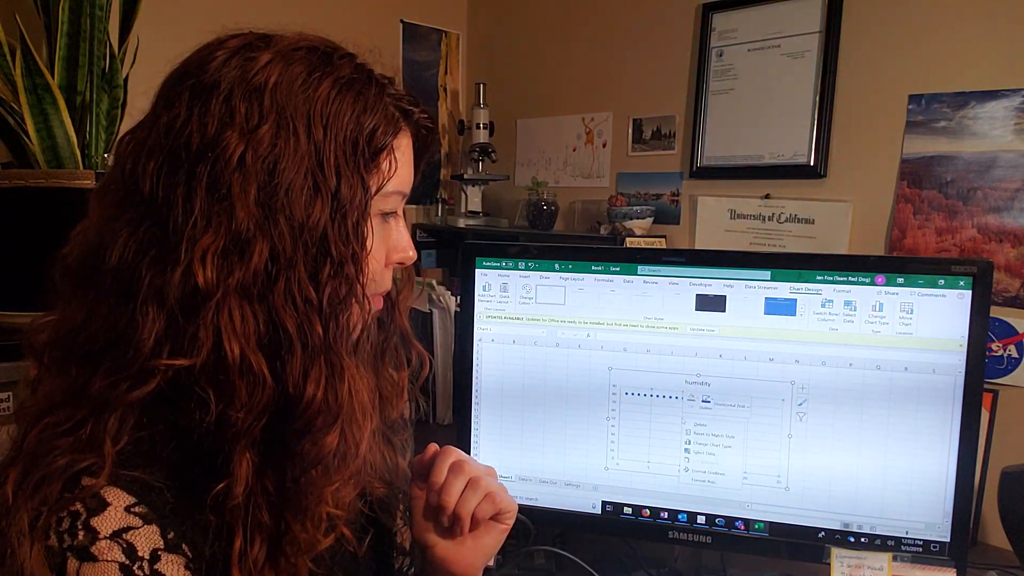
left_click(708, 451)
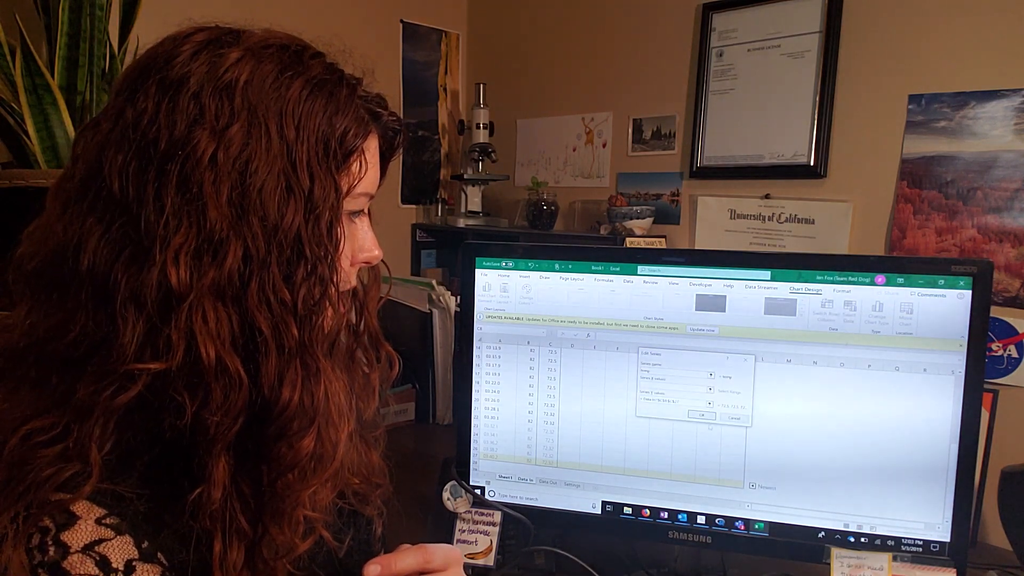
left_click(713, 417)
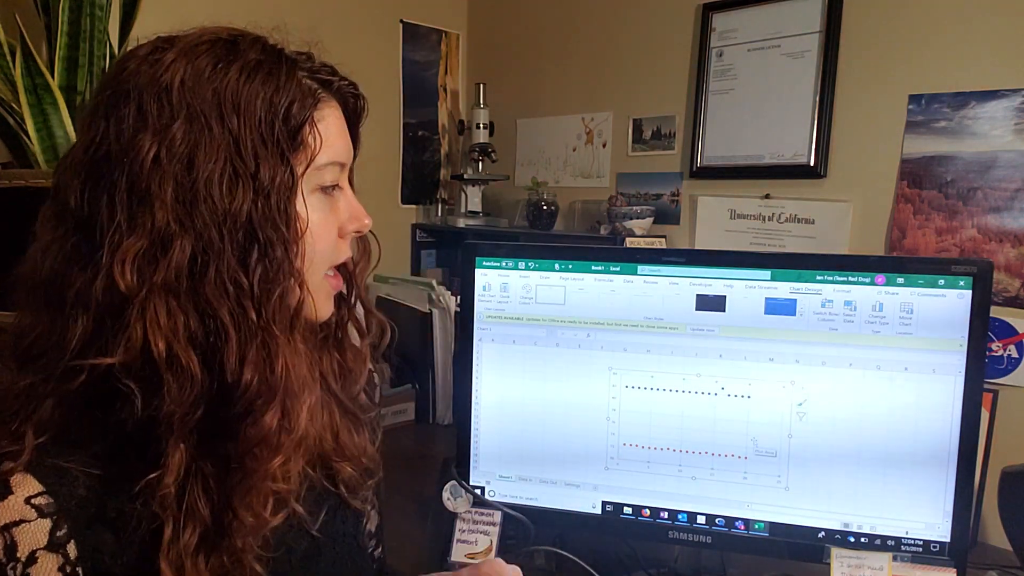
Add a legend and primary horizontal and vertical axis titles to the chart
right_click(699, 418)
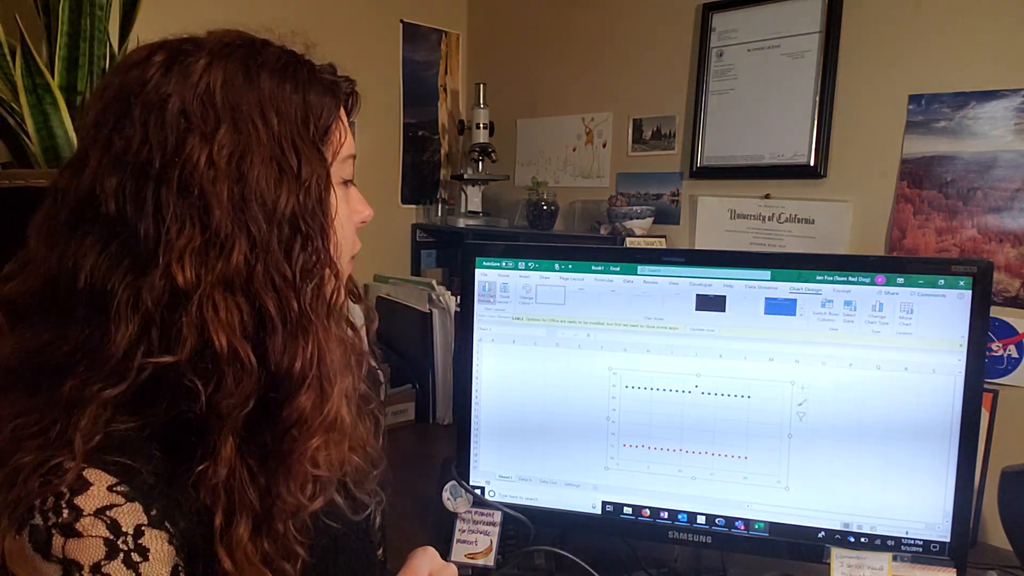
left_click(490, 293)
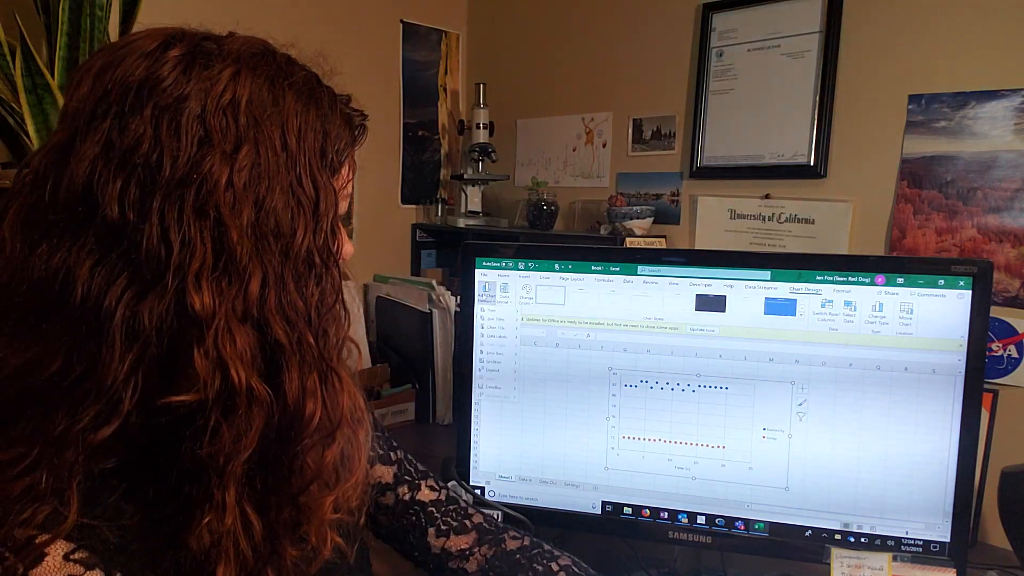
left_click(495, 318)
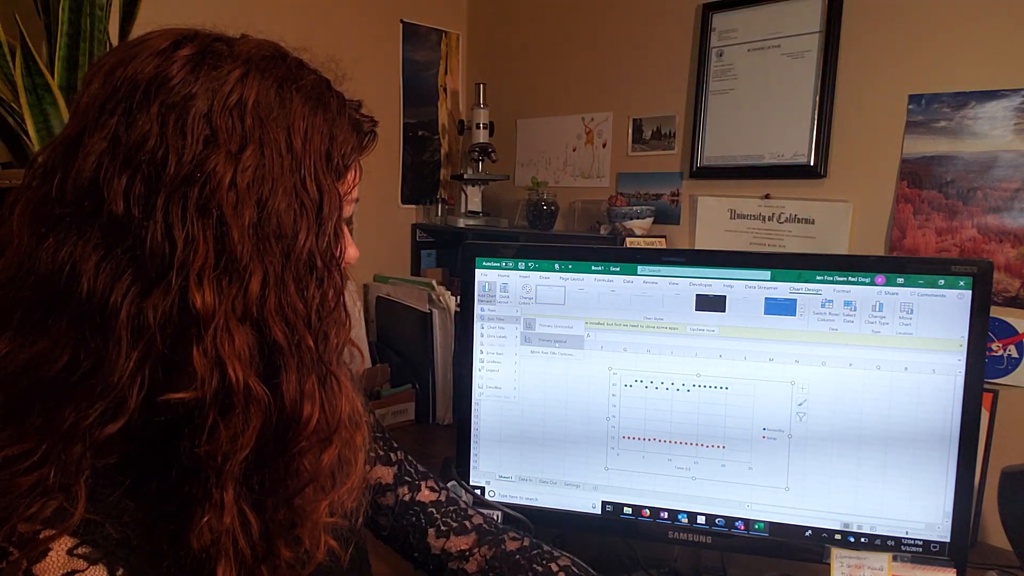
left_click(553, 341)
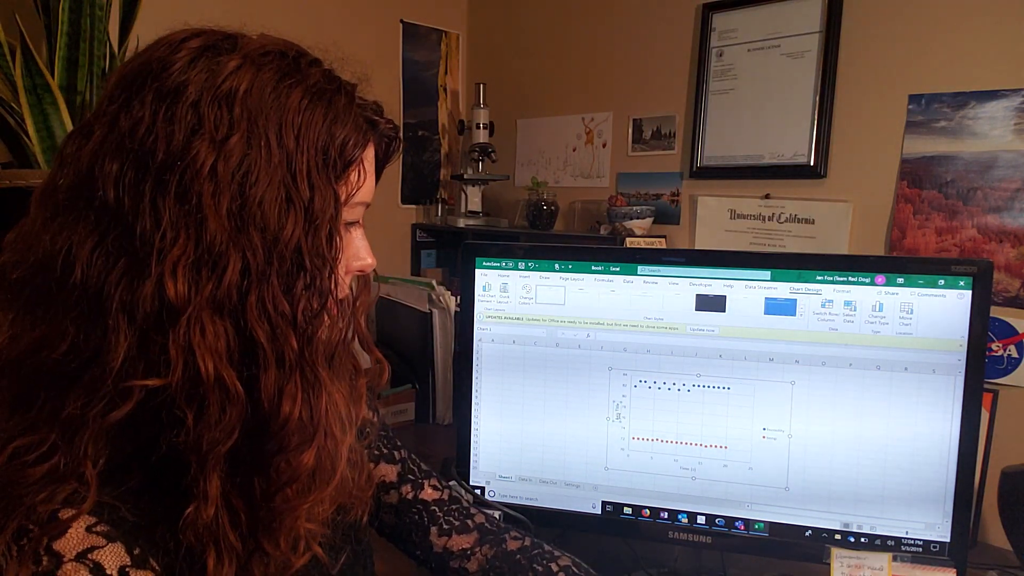